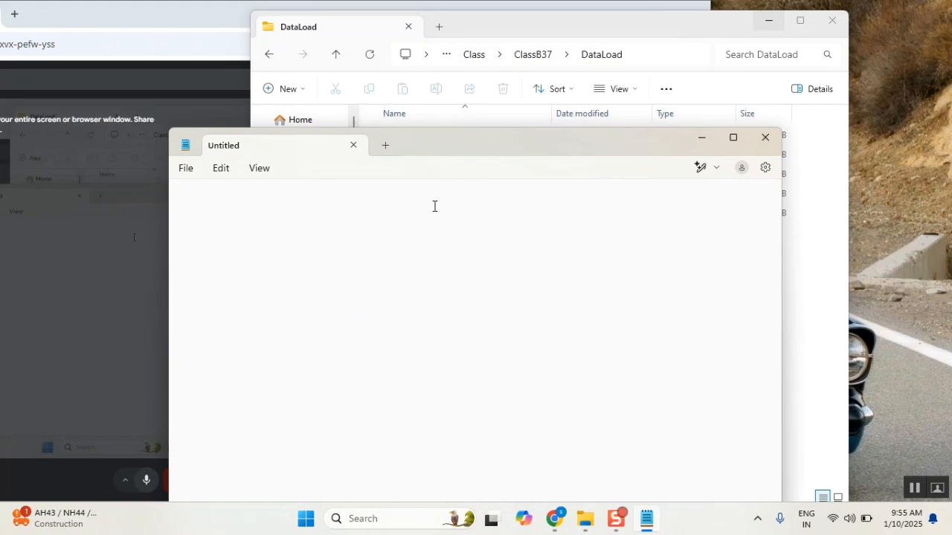
# - Type the heading 'GPT capability' and the item 'genAI', ending on a new line
pyautogui.write('G')
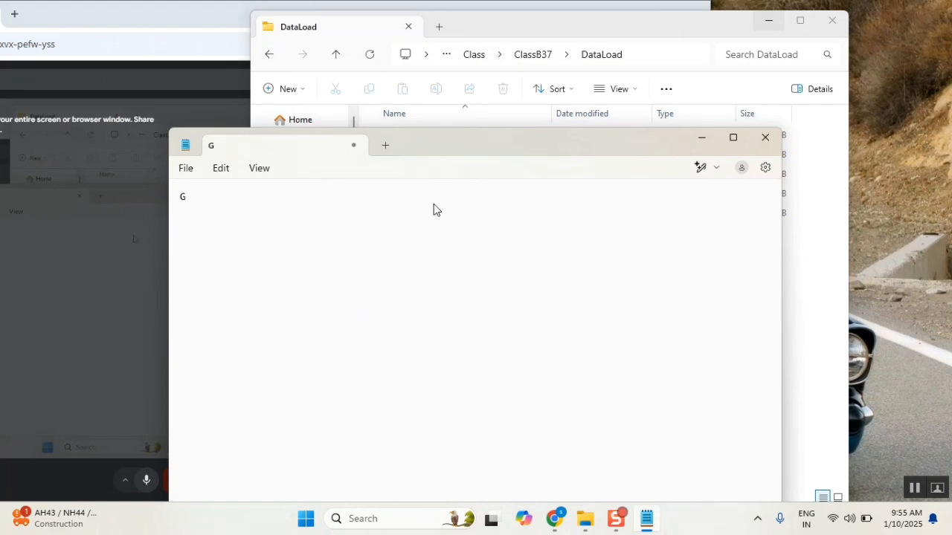
pyautogui.write('PT capa')
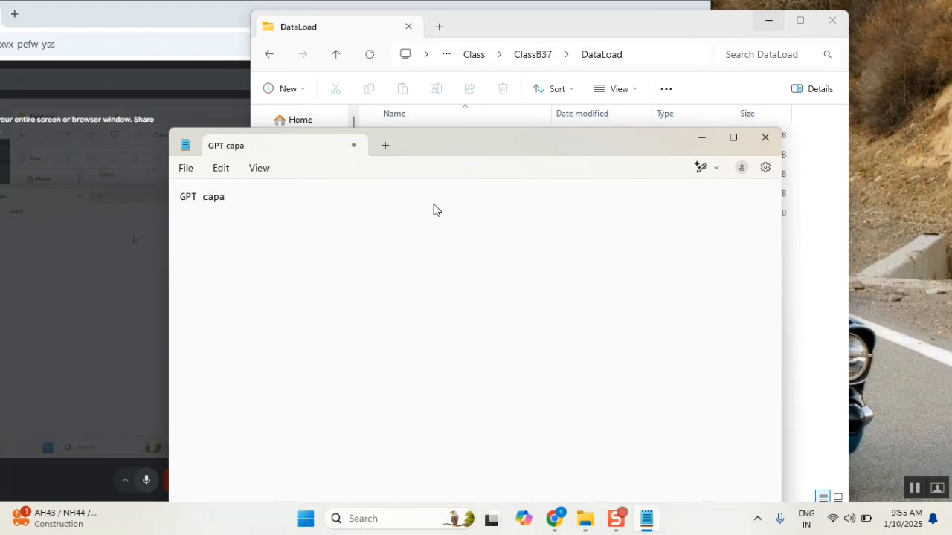
pyautogui.write('bility')
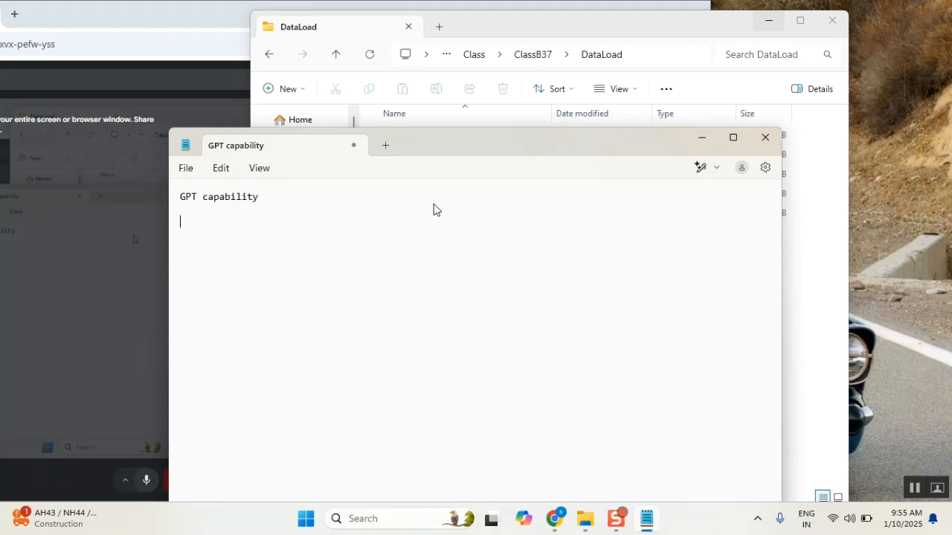
pyautogui.write('GENAI')
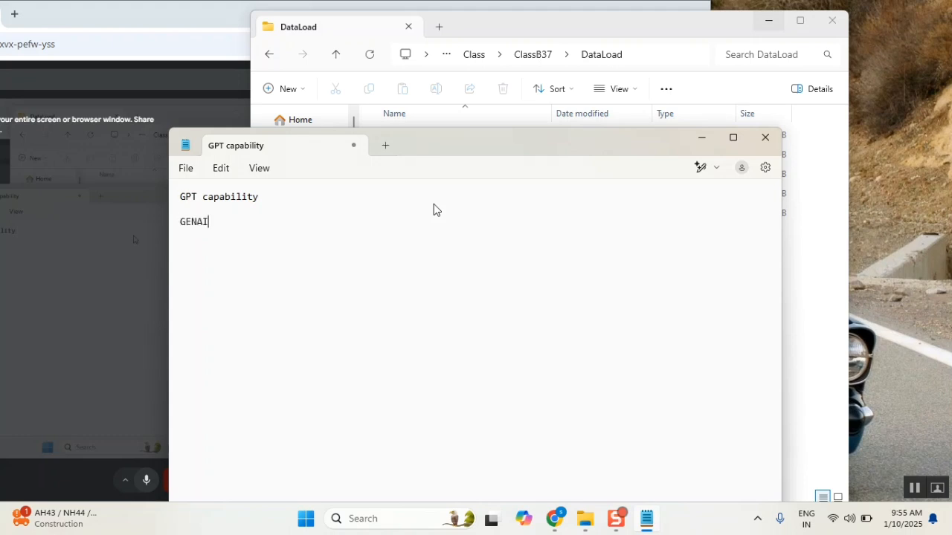
pyautogui.write('genAI')
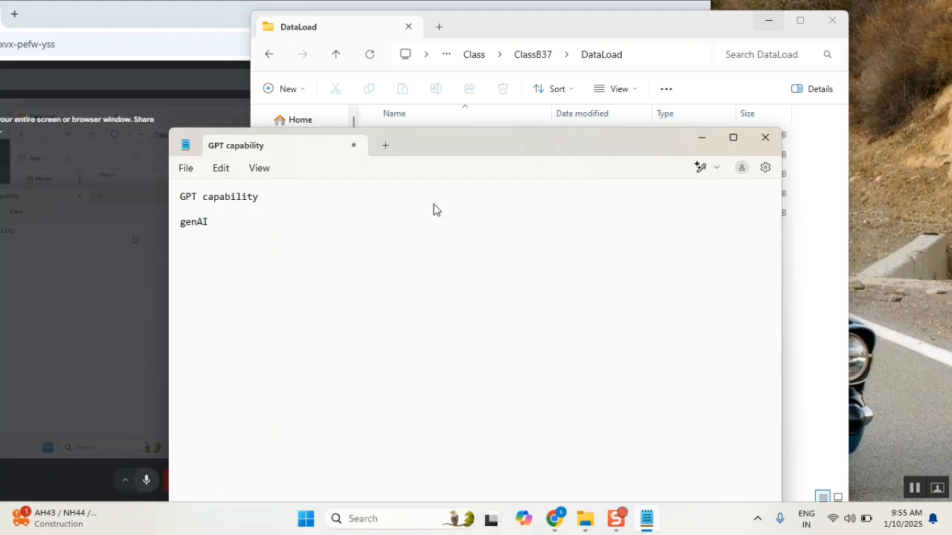
pyautogui.moveTo(235, 305)
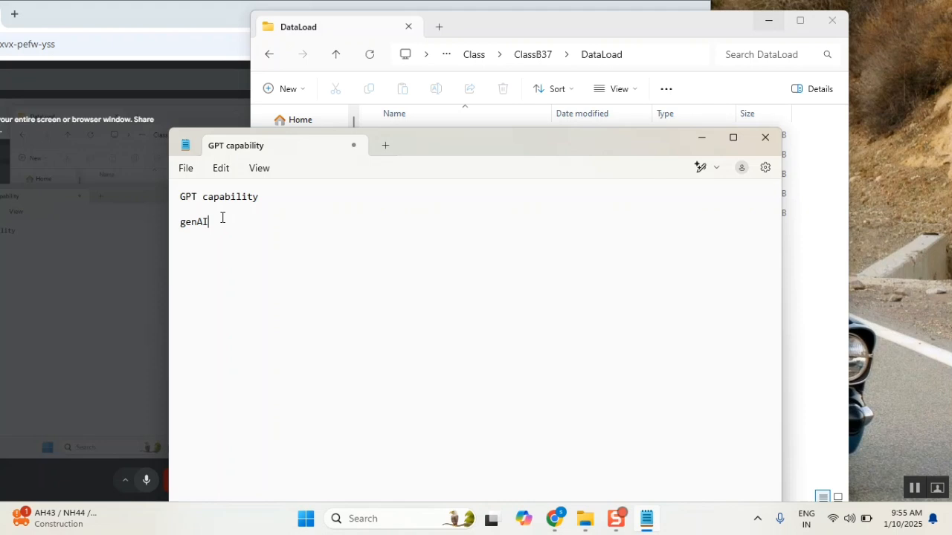
pyautogui.press('enter')
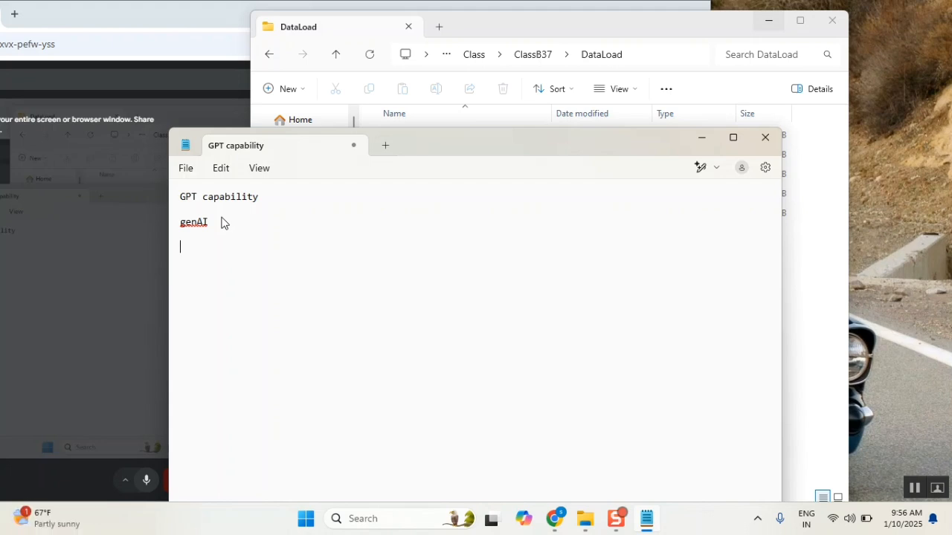
# - Type 'auto populate' on the blank line, then select the word genAI
pyautogui.write('auto p')
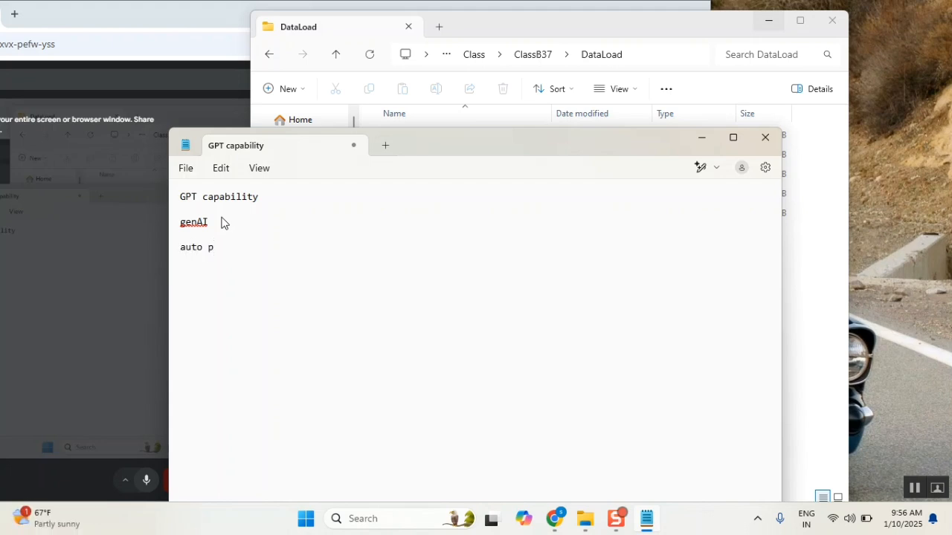
pyautogui.write('opula')
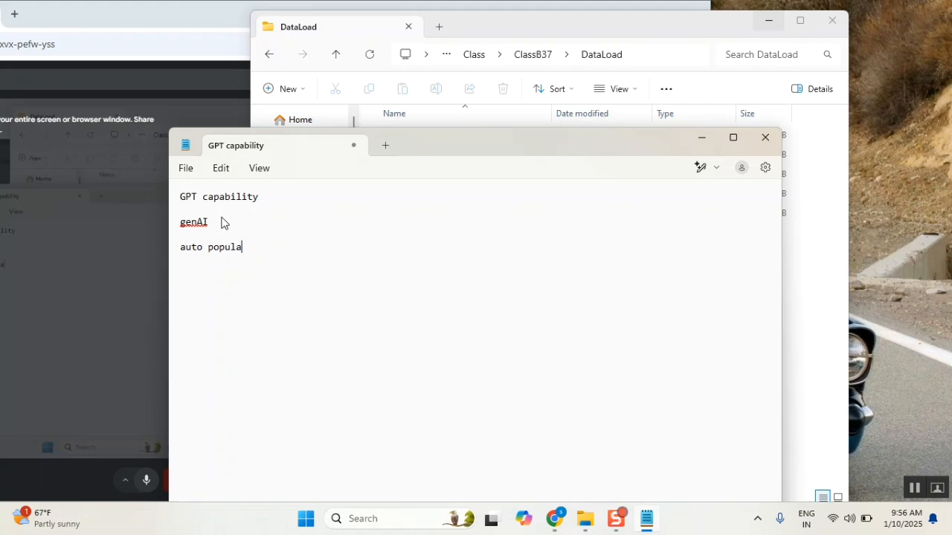
pyautogui.write('te')
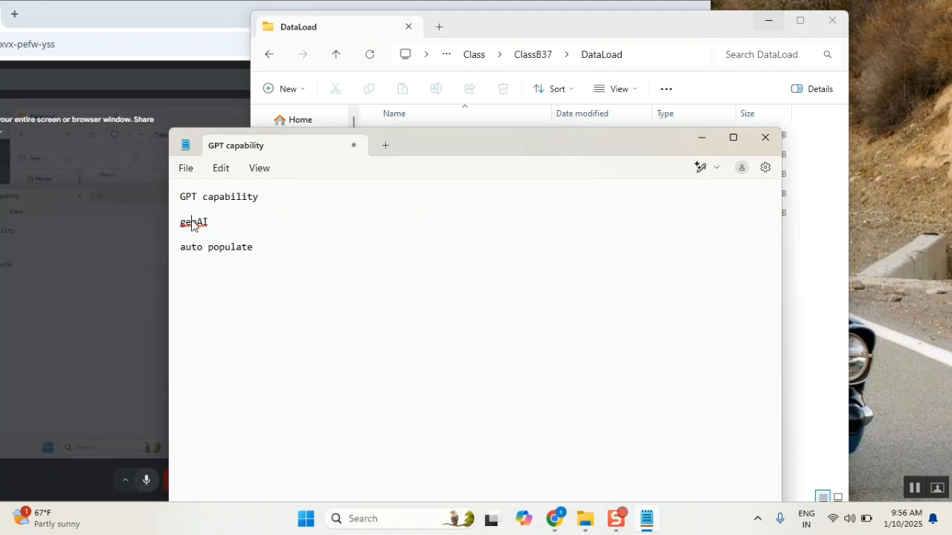
pyautogui.doubleClick(194, 222)
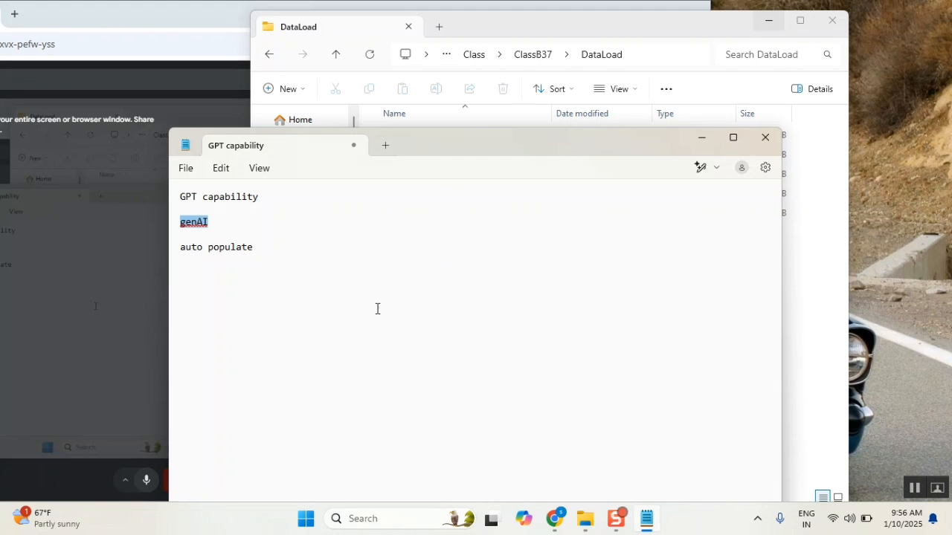
pyautogui.moveTo(532, 401)
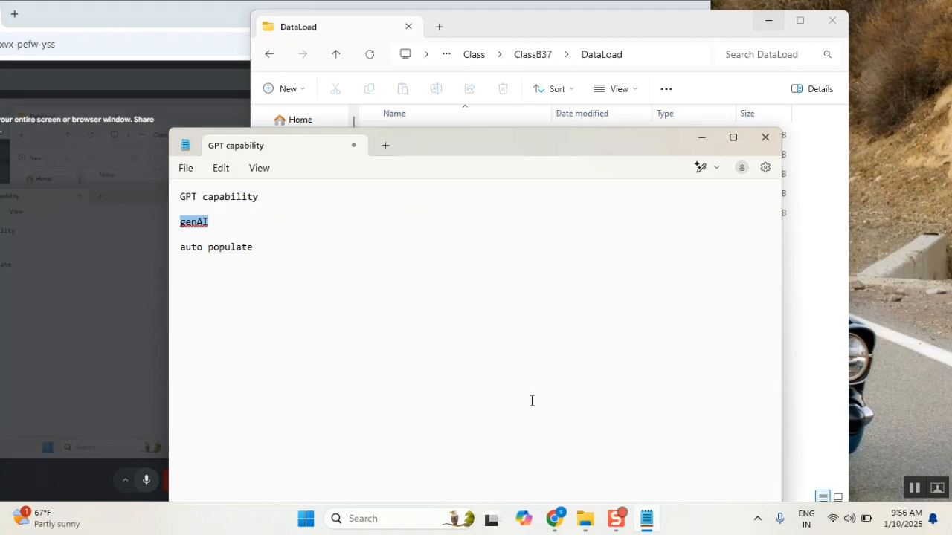
pyautogui.moveTo(351, 181)
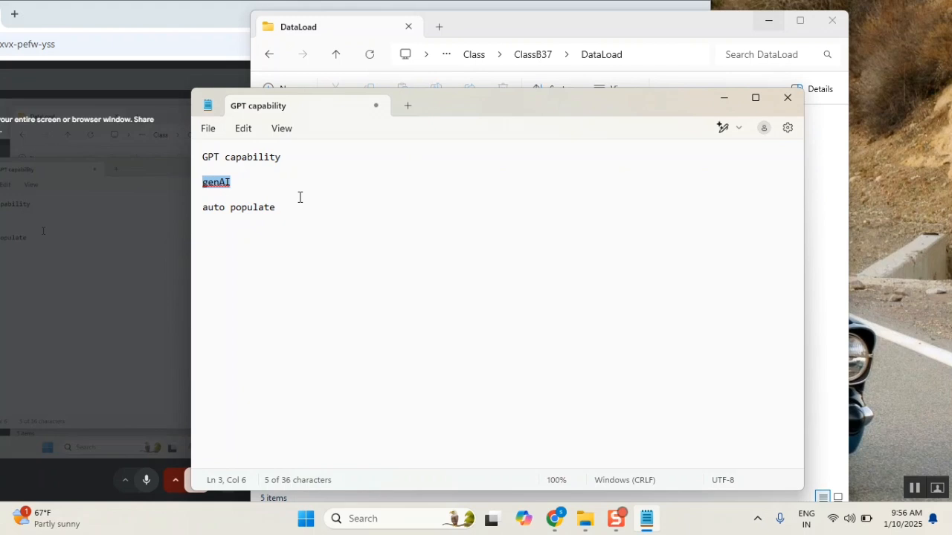
pyautogui.moveTo(310, 221)
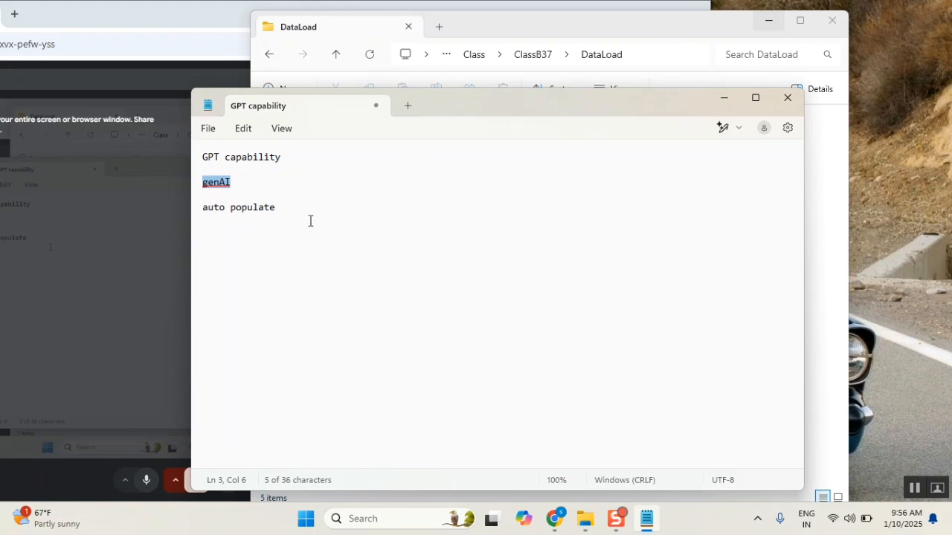
pyautogui.moveTo(282, 296)
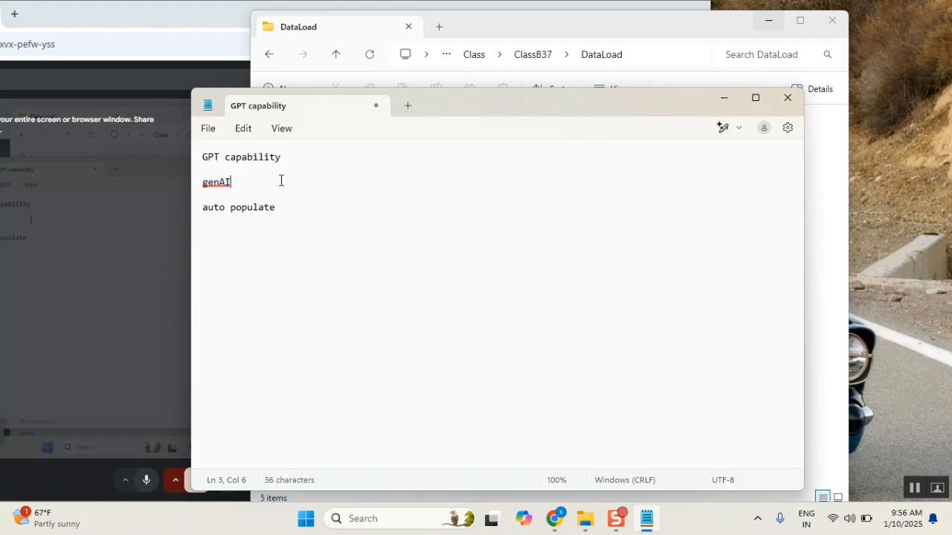
# - Write 'process mining' on the line under genAI, then select genAI again
pyautogui.write('m')
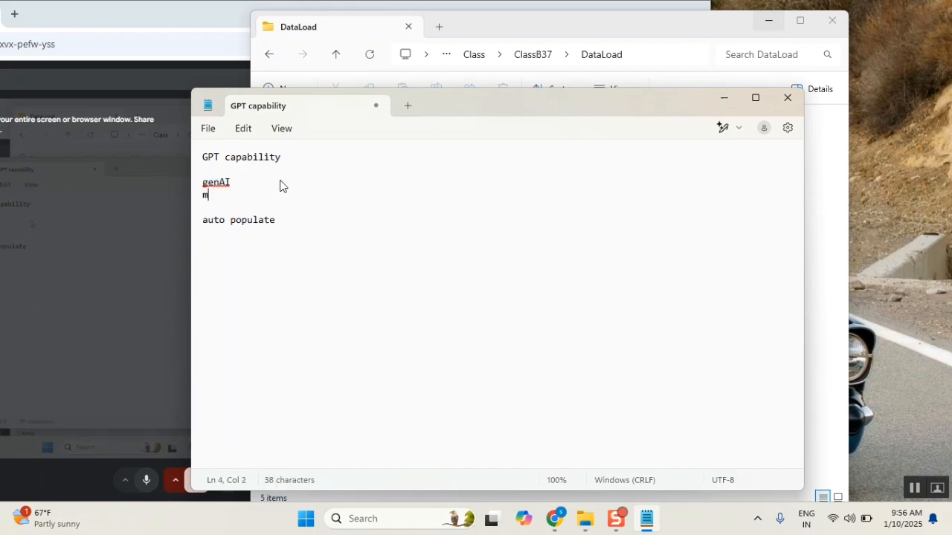
pyautogui.write('ining')
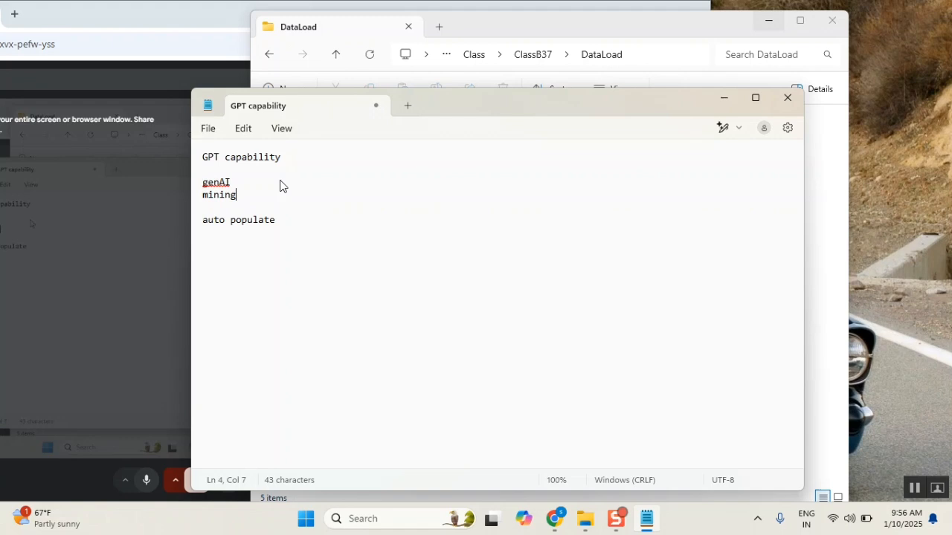
pyautogui.write('proces')
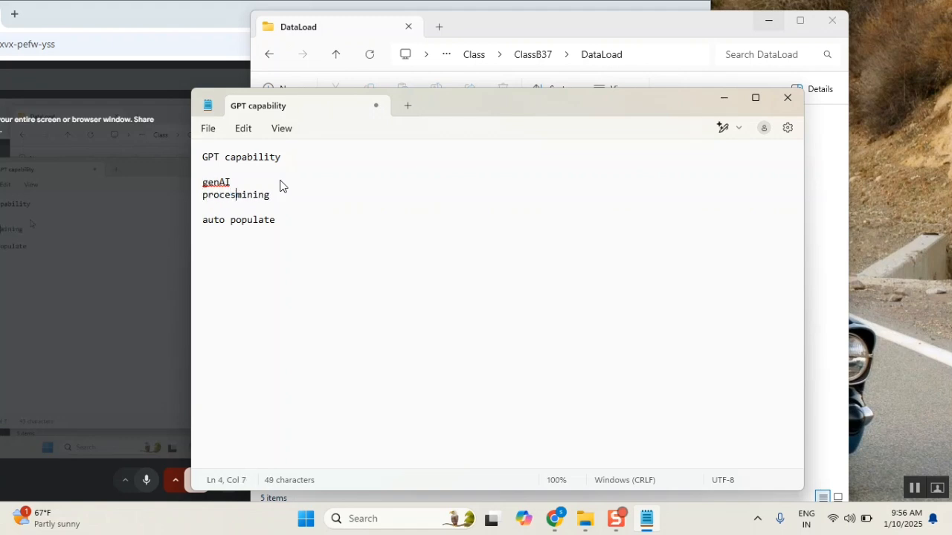
pyautogui.write('" "')
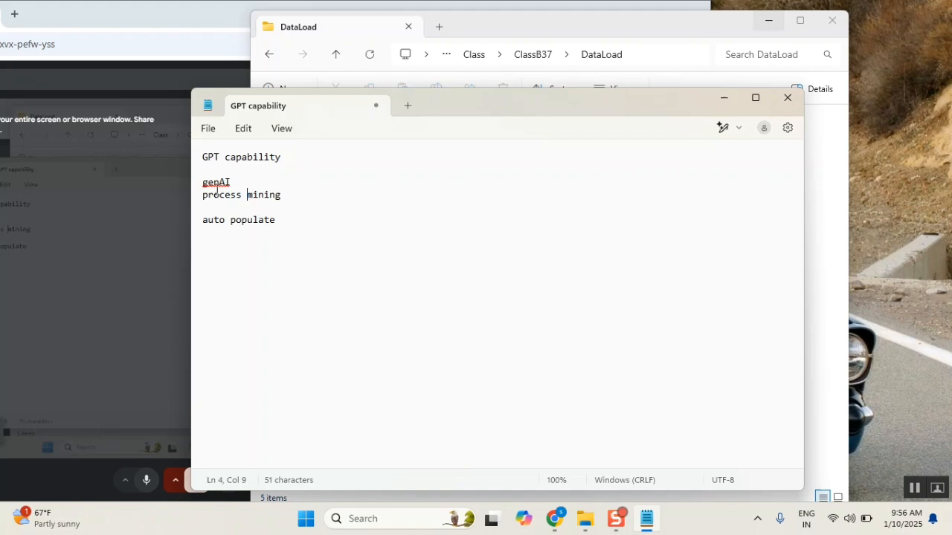
pyautogui.doubleClick(215, 182)
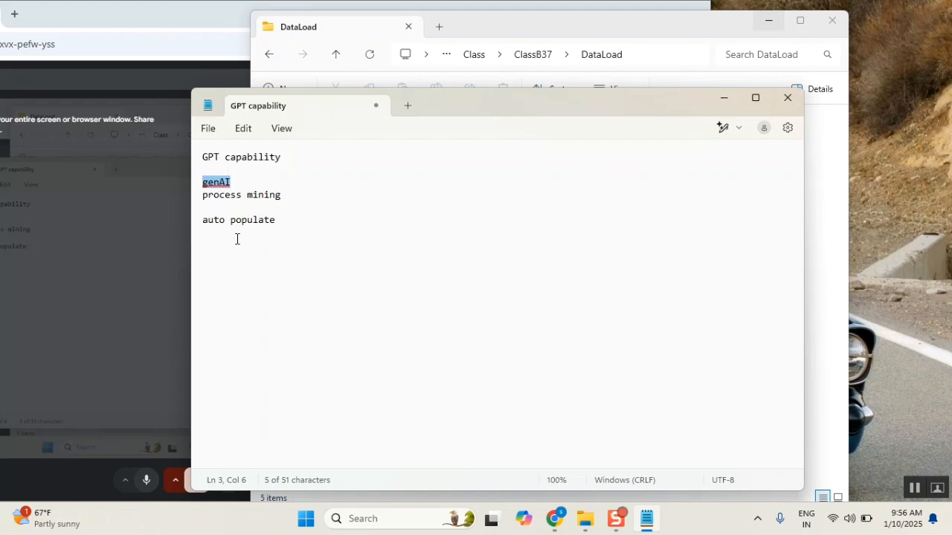
pyautogui.doubleClick(251, 219)
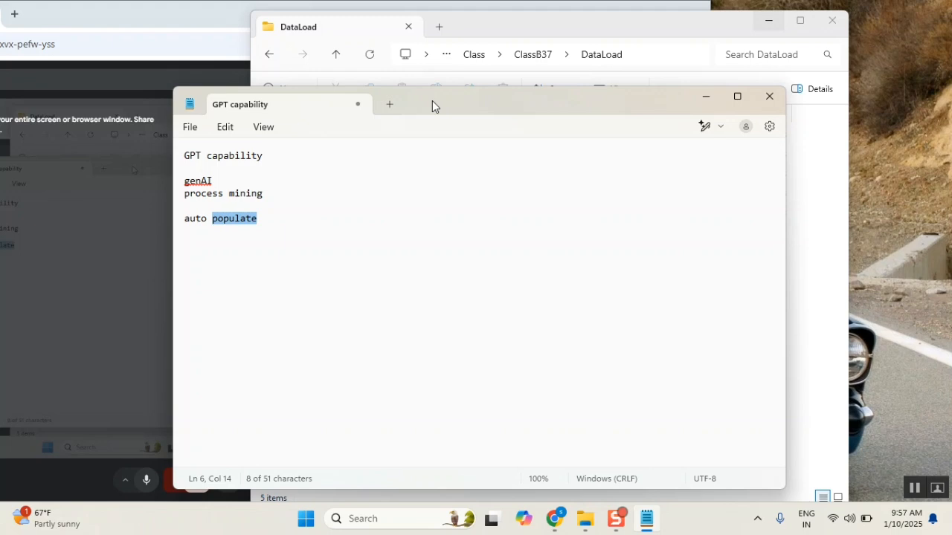
pyautogui.moveTo(435, 104); pyautogui.dragTo(461, 94)
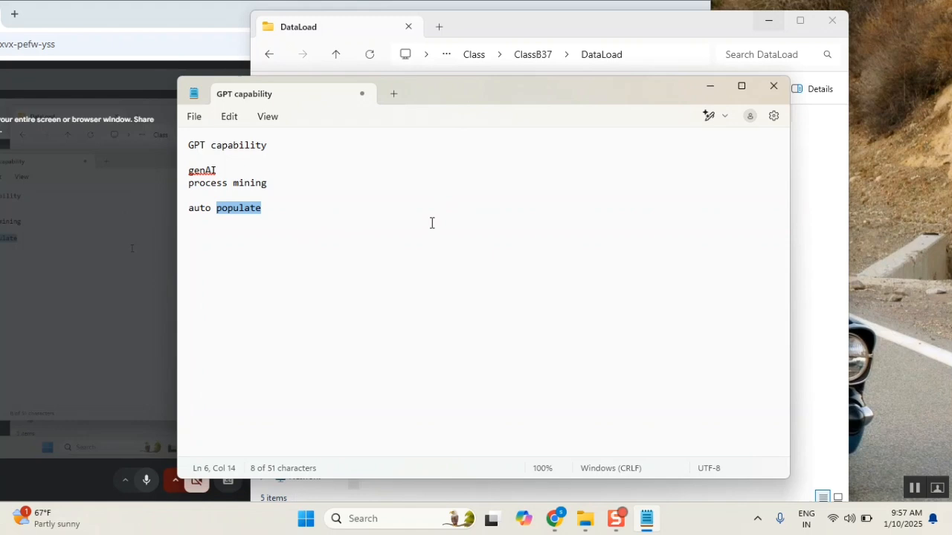
pyautogui.moveTo(423, 230)
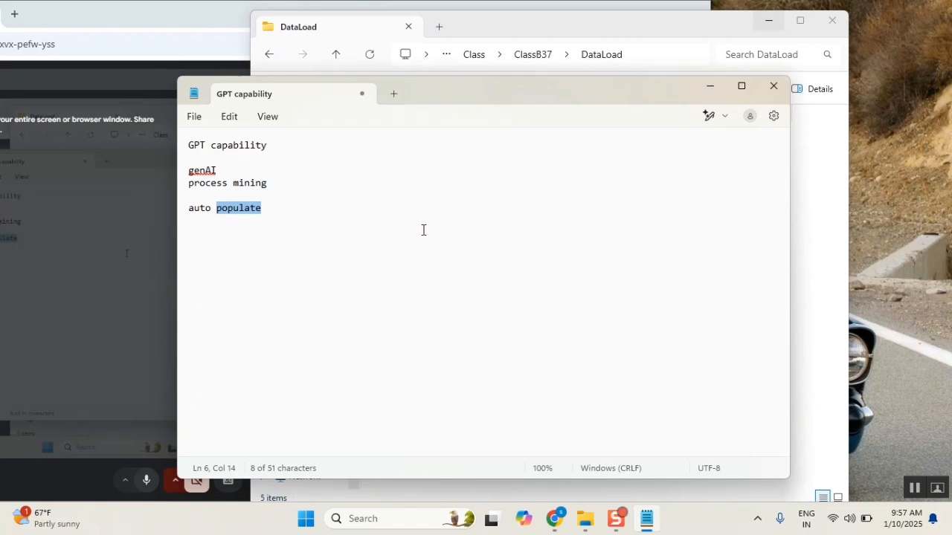
# - Add 'chatGPT' on a new line after auto populate, leaving the cursor after it
pyautogui.click(208, 207)
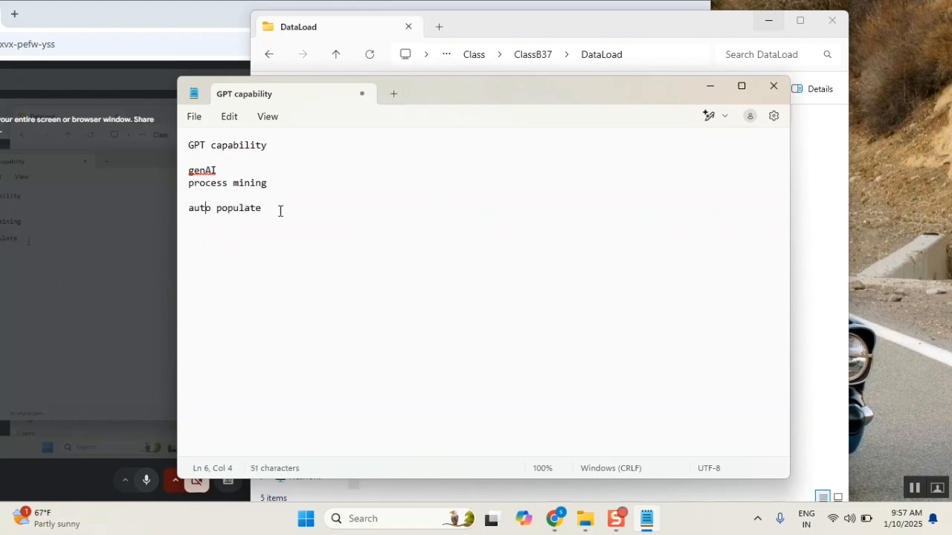
pyautogui.press('enter')
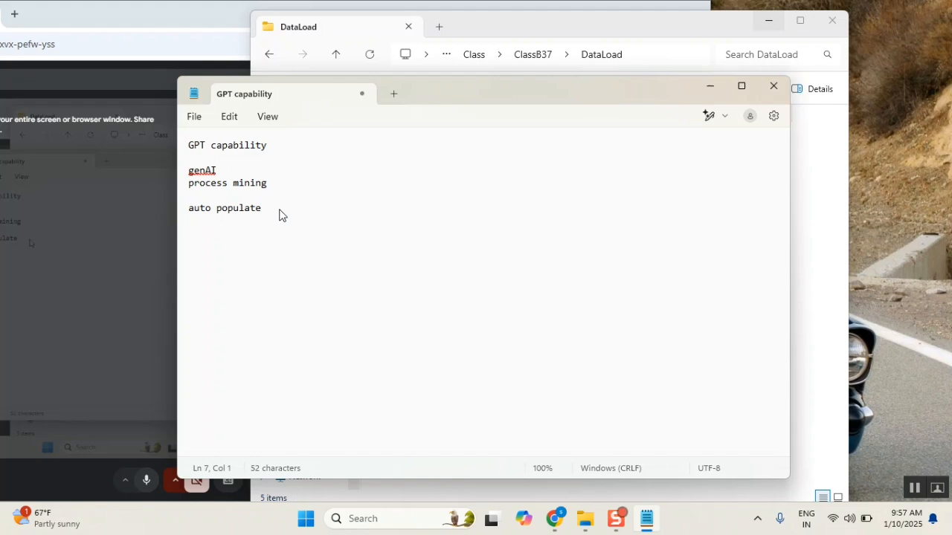
pyautogui.write('chat')
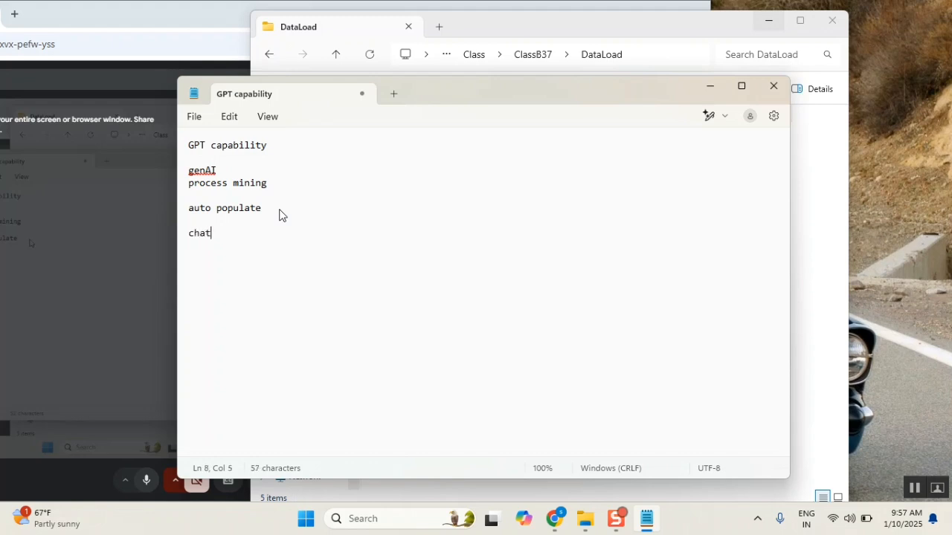
pyautogui.write('GPT')
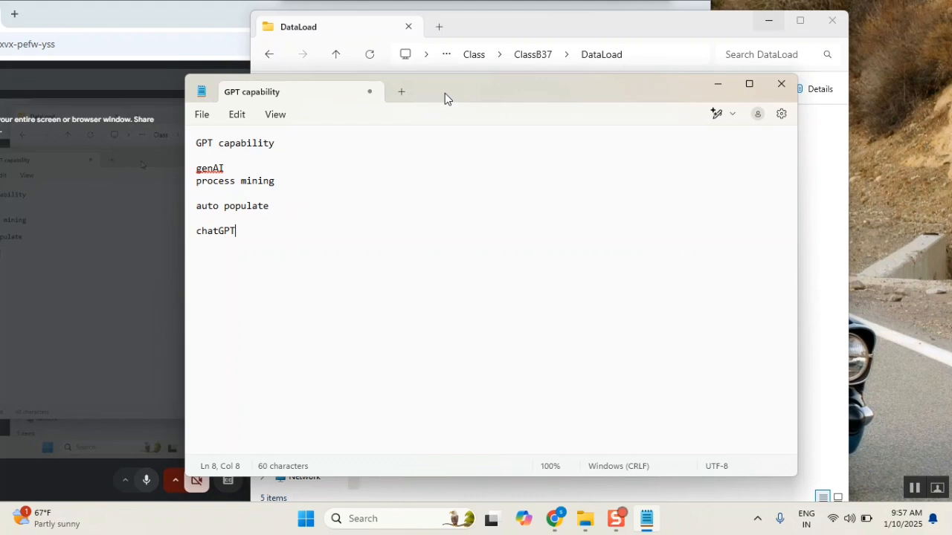
pyautogui.moveTo(360, 309)
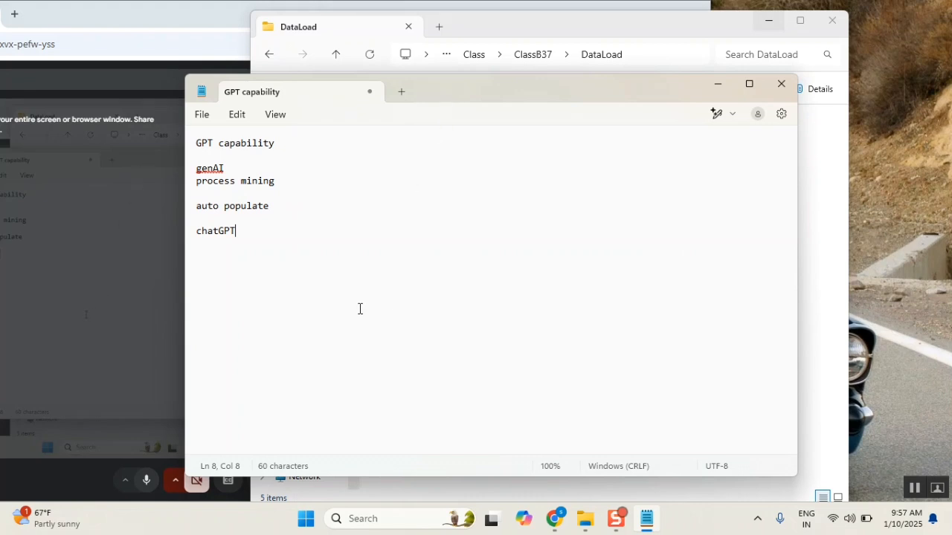
pyautogui.doubleClick(209, 168)
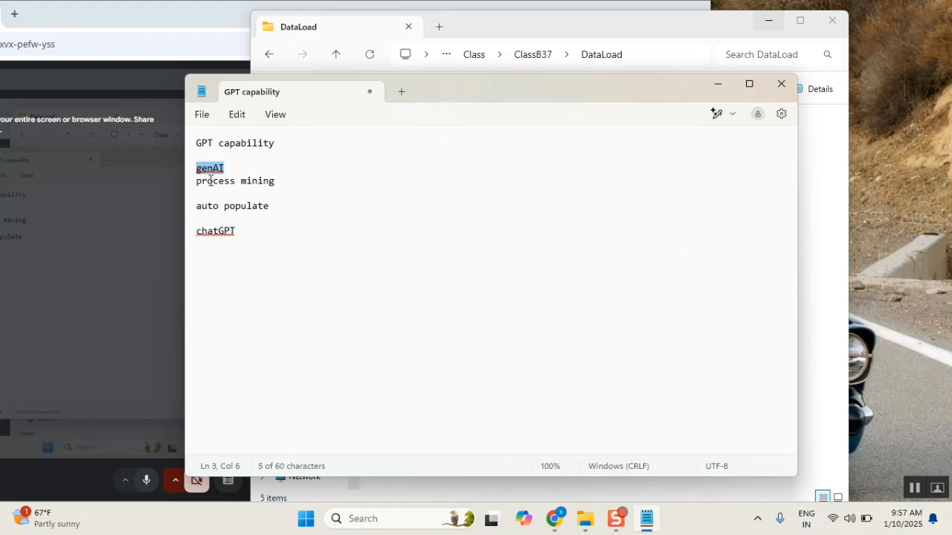
pyautogui.doubleClick(215, 231)
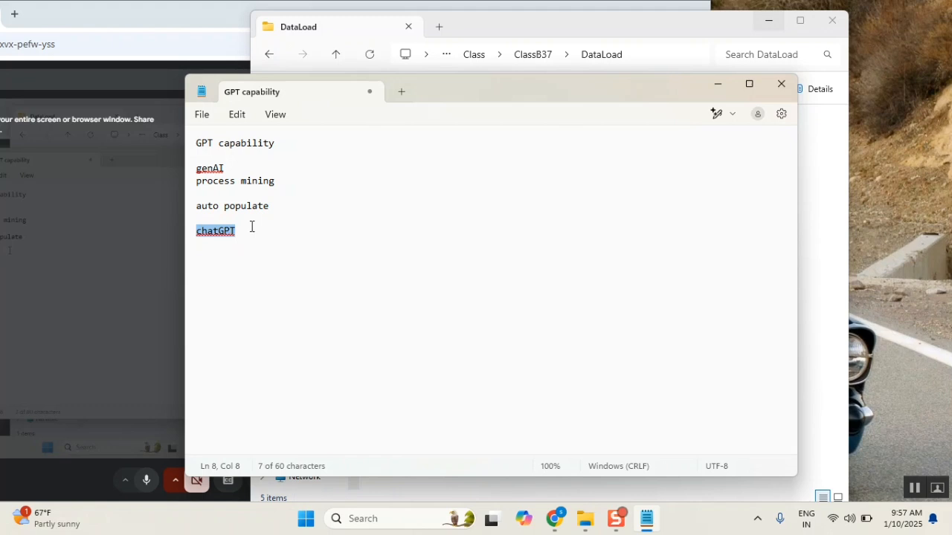
pyautogui.click(235, 231)
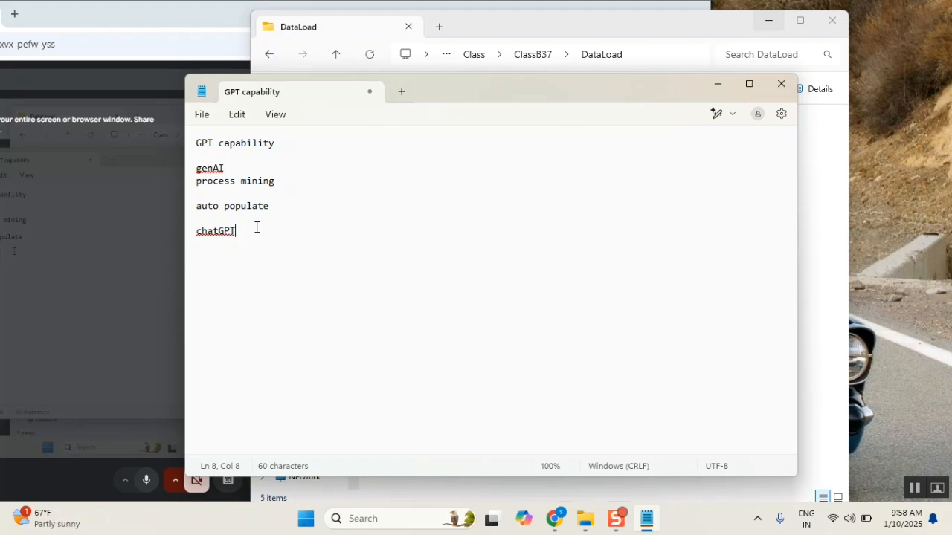
pyautogui.moveTo(434, 125)
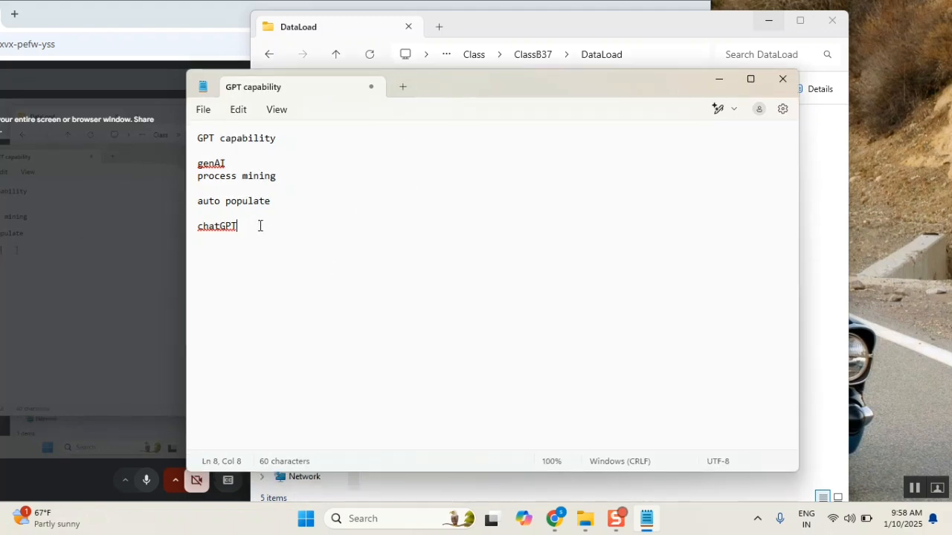
pyautogui.press('enter')
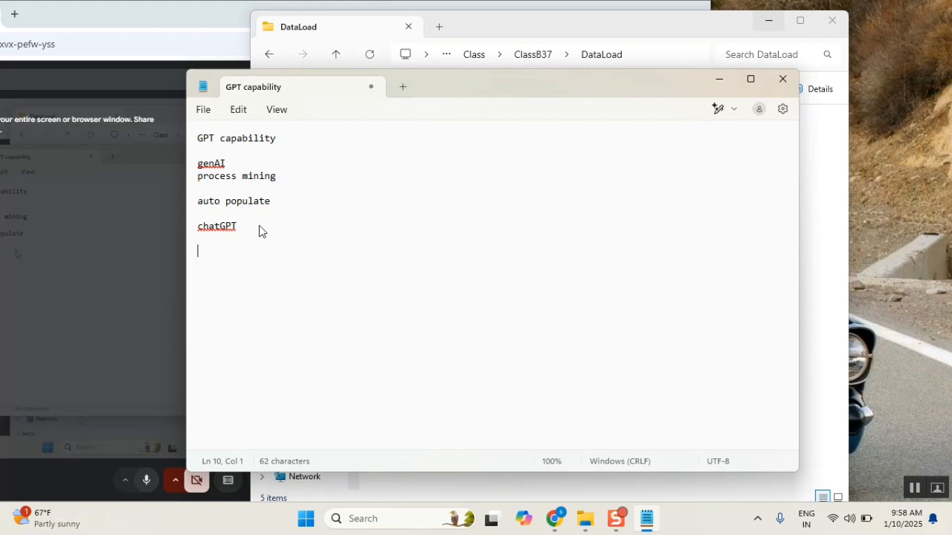
pyautogui.write('a')
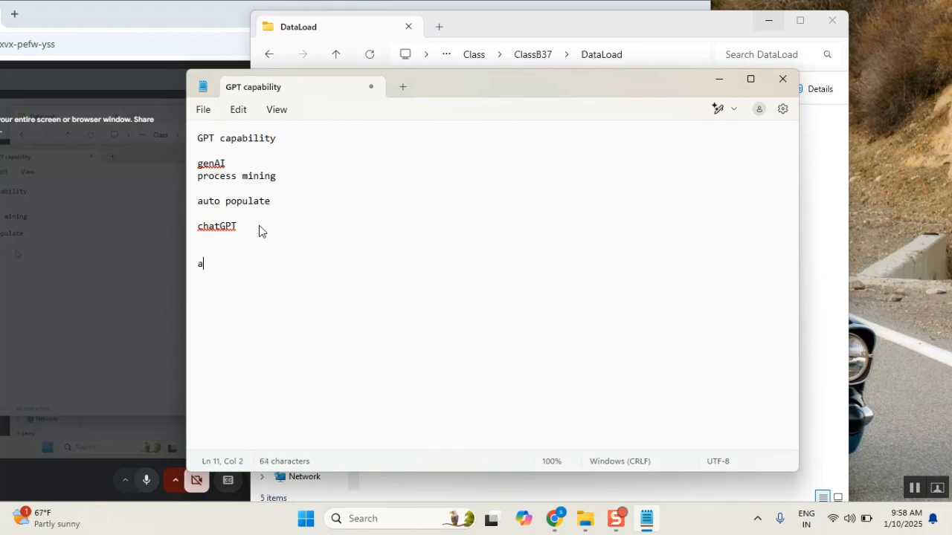
pyautogui.write('nswer')
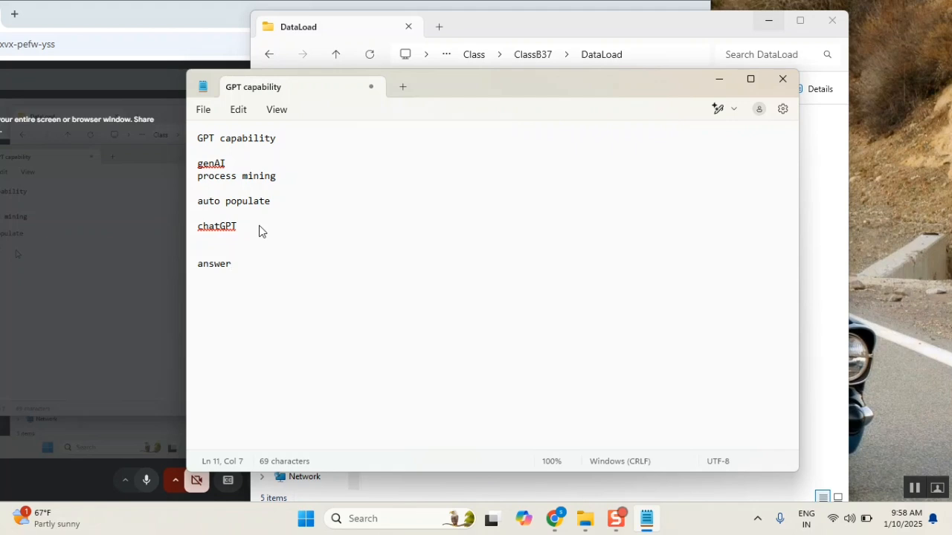
pyautogui.click(231, 263)
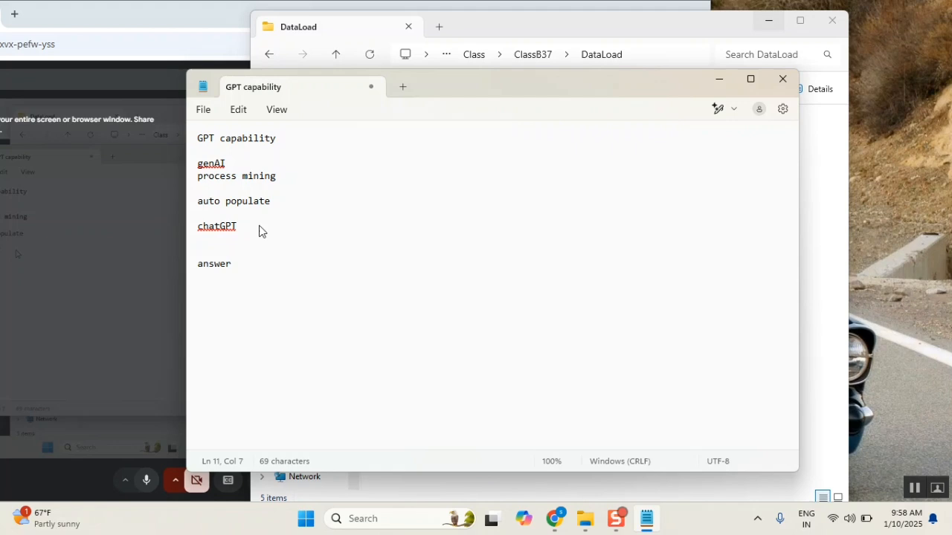
pyautogui.doubleClick(211, 162)
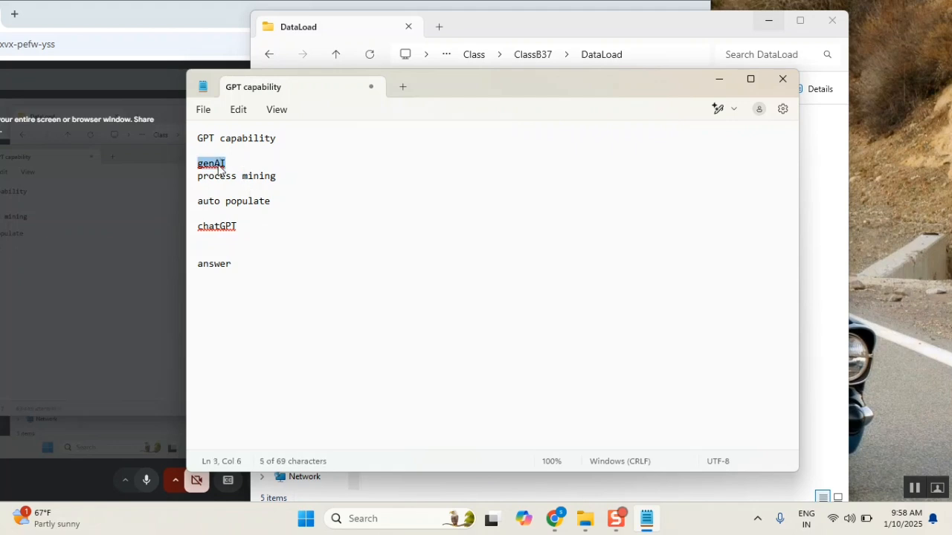
pyautogui.moveTo(253, 176)
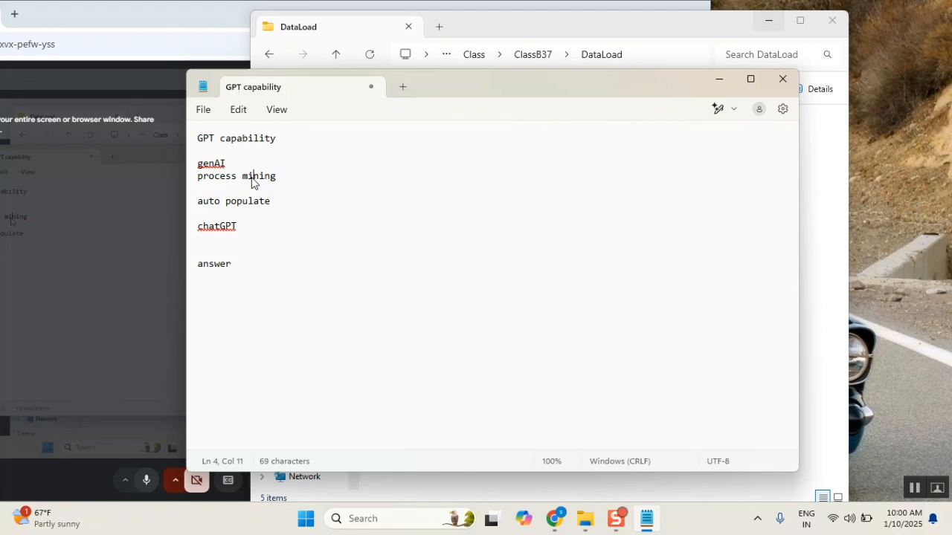
pyautogui.doubleClick(258, 176)
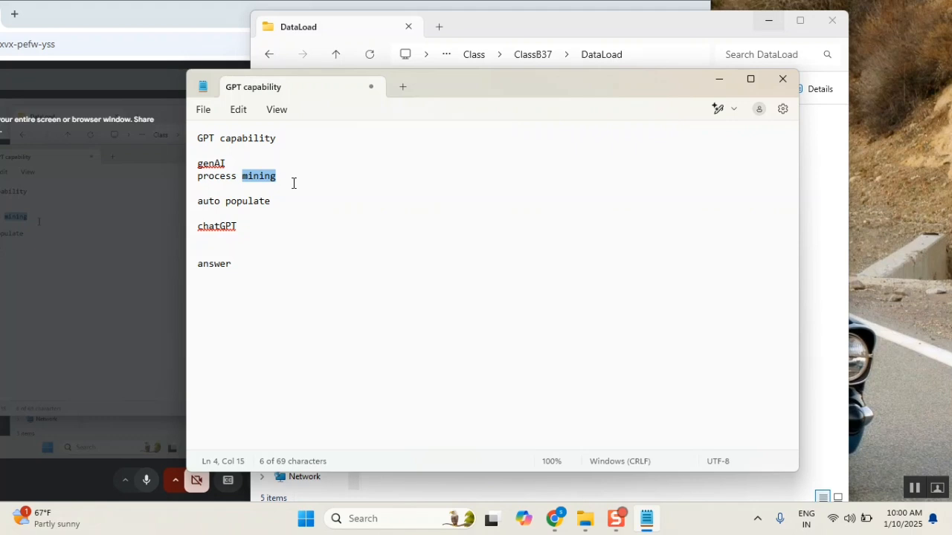
pyautogui.click(210, 163)
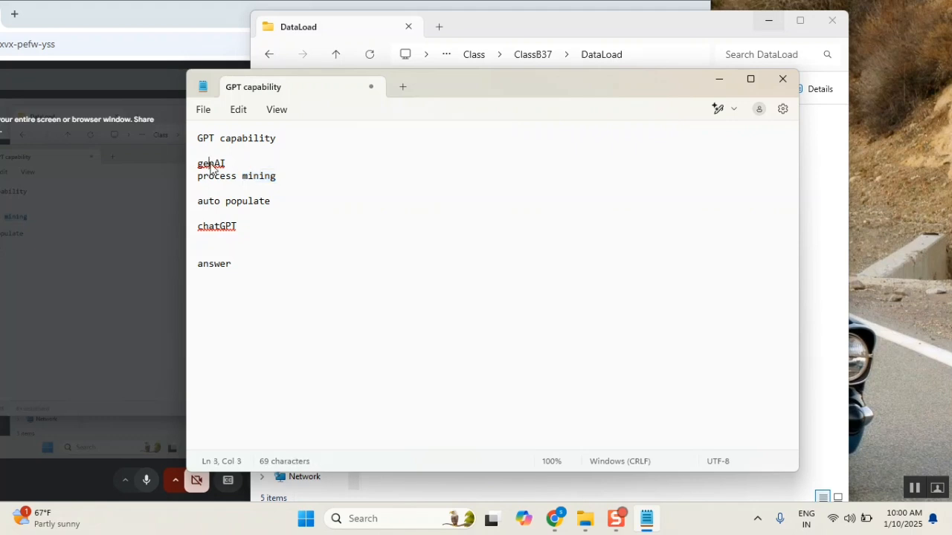
pyautogui.doubleClick(211, 164)
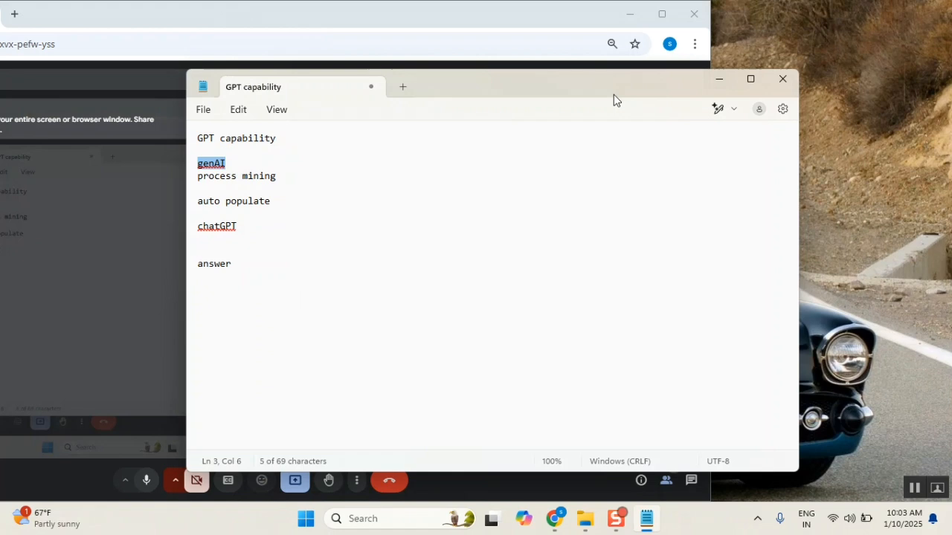
pyautogui.moveTo(623, 93)
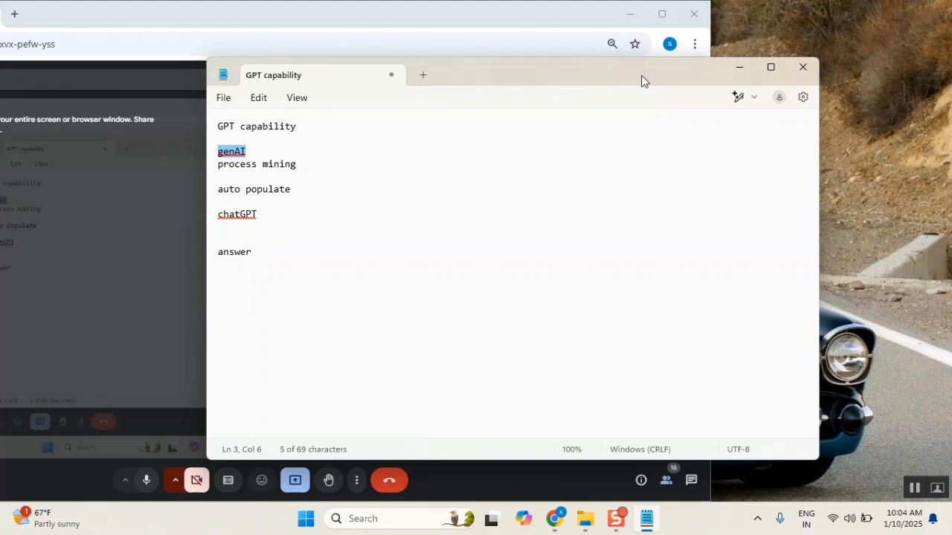
pyautogui.moveTo(497, 113)
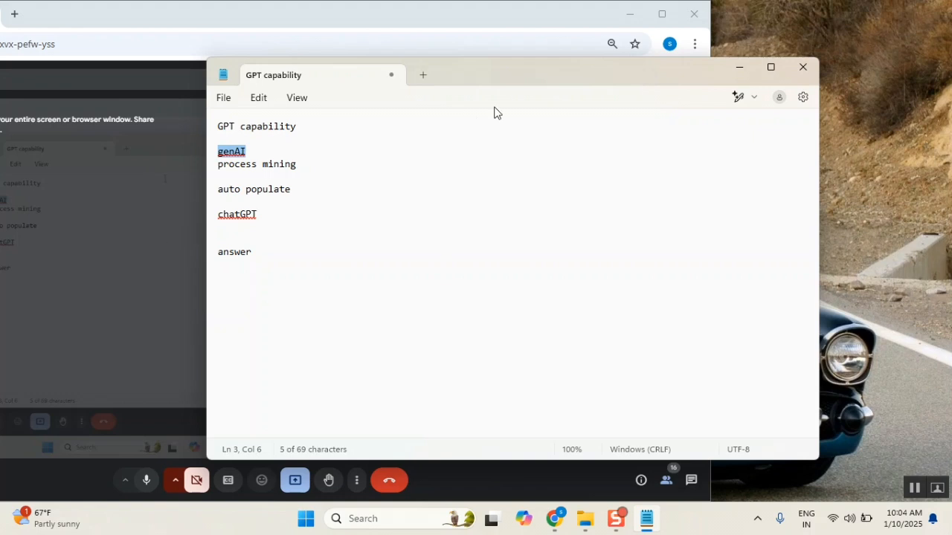
pyautogui.moveTo(497, 74); pyautogui.dragTo(497, 71)
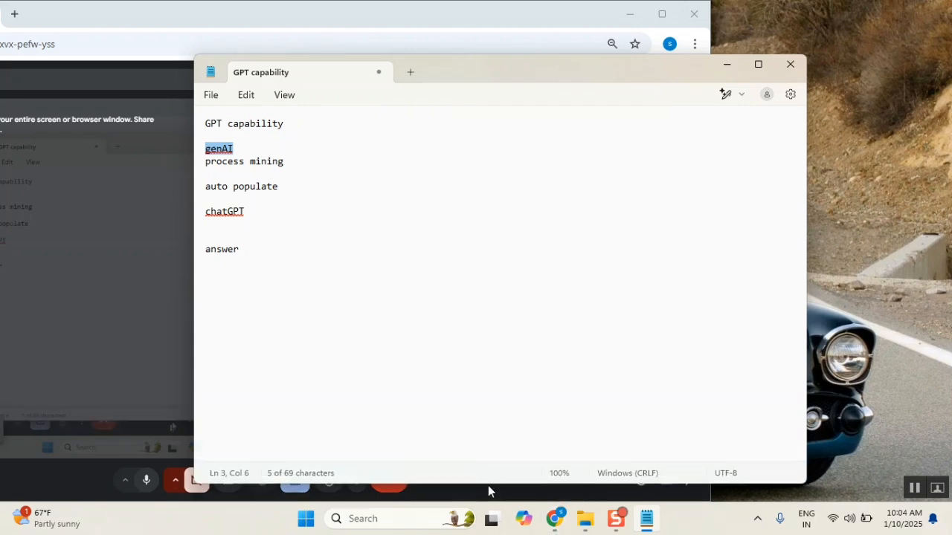
pyautogui.moveTo(842, 378)
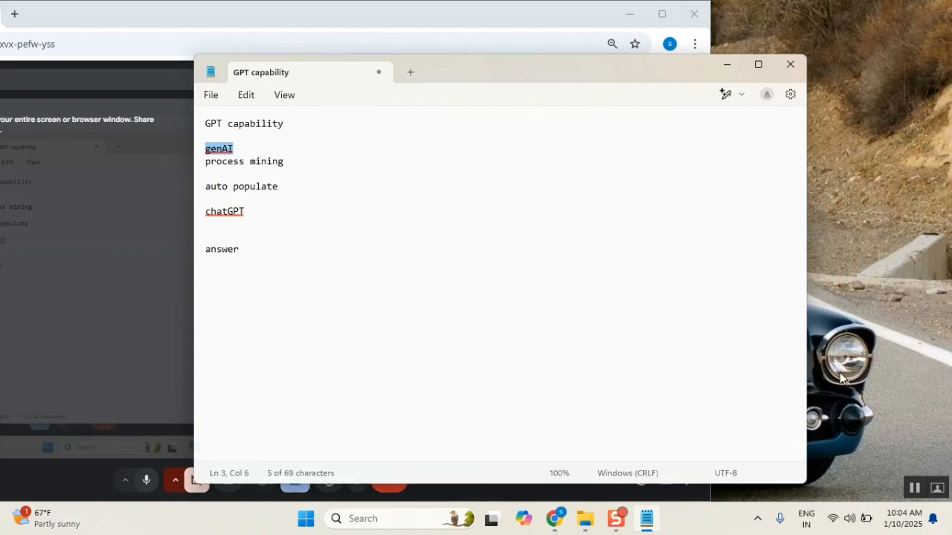
pyautogui.moveTo(866, 383)
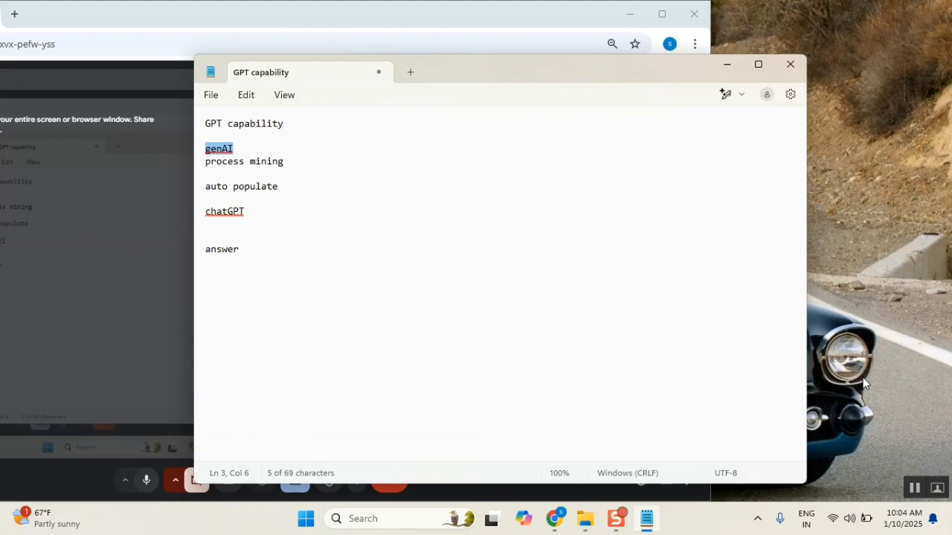
pyautogui.moveTo(827, 306)
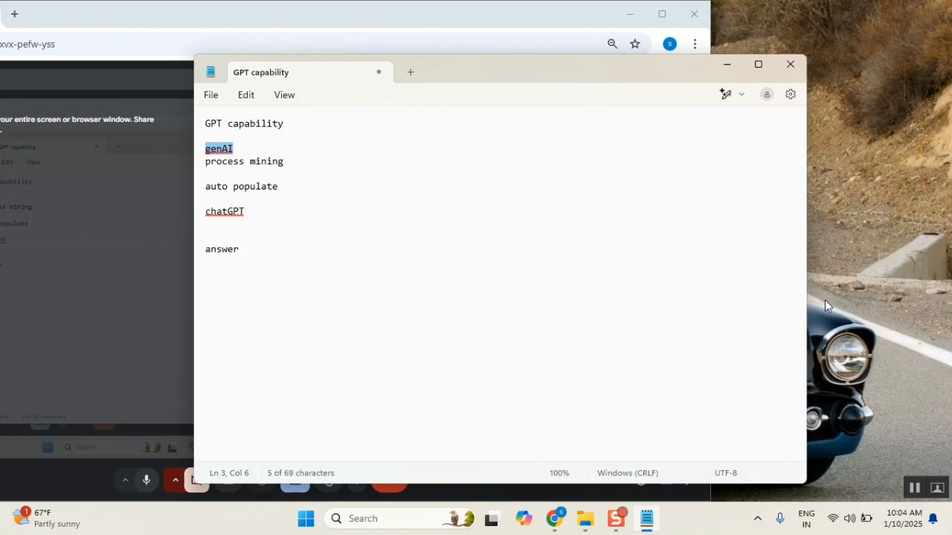
pyautogui.moveTo(553, 213)
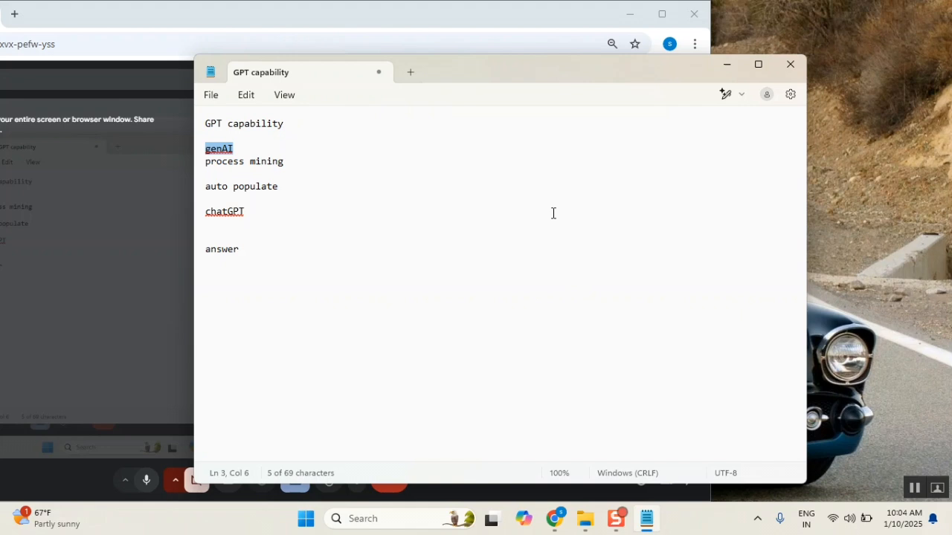
pyautogui.moveTo(874, 427)
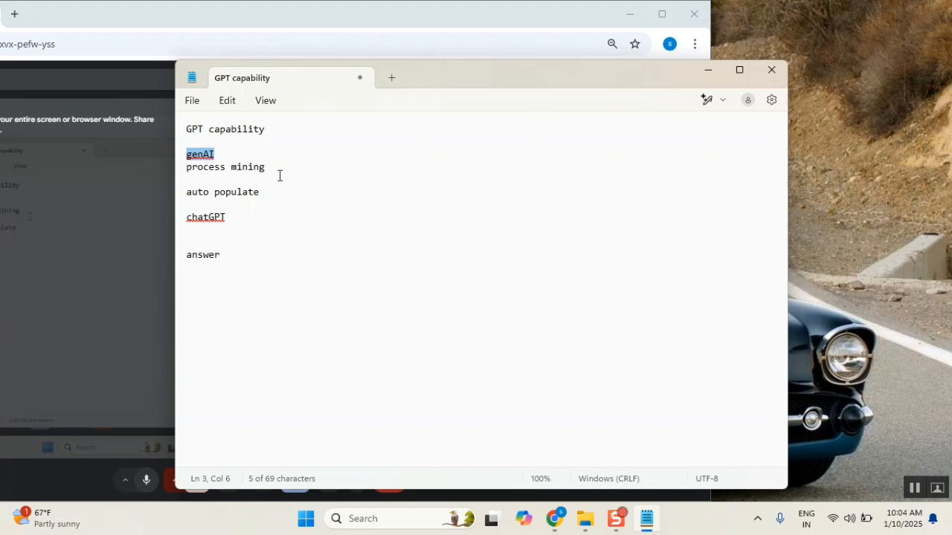
pyautogui.moveTo(582, 457)
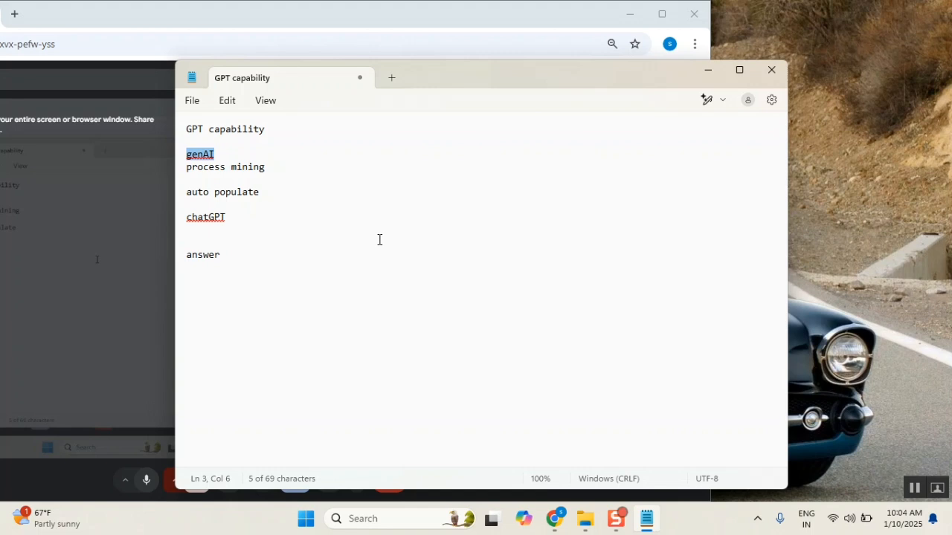
pyautogui.moveTo(330, 252)
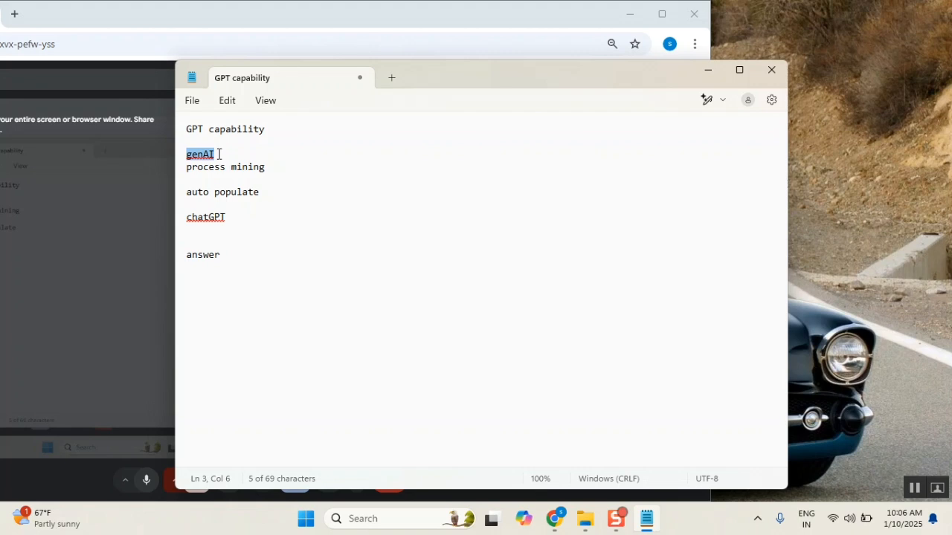
pyautogui.moveTo(394, 171)
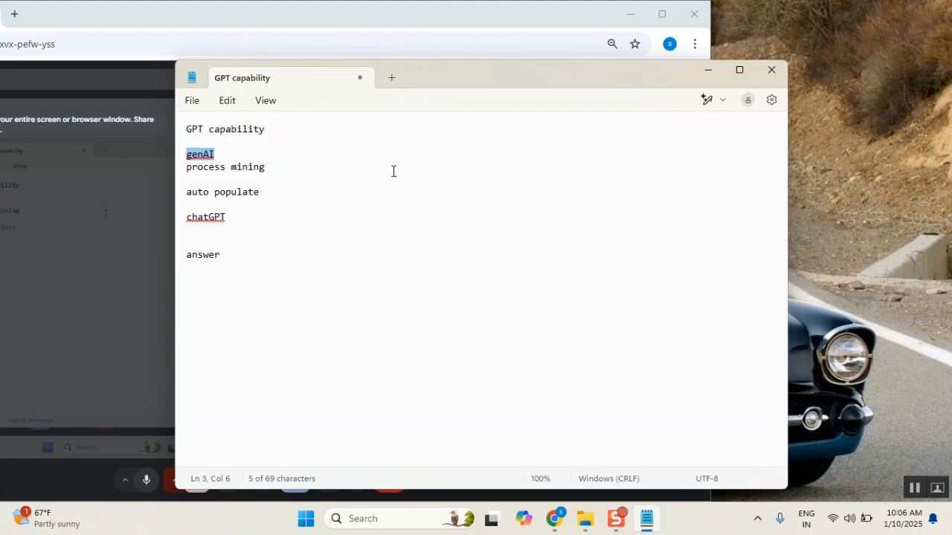
pyautogui.moveTo(475, 235)
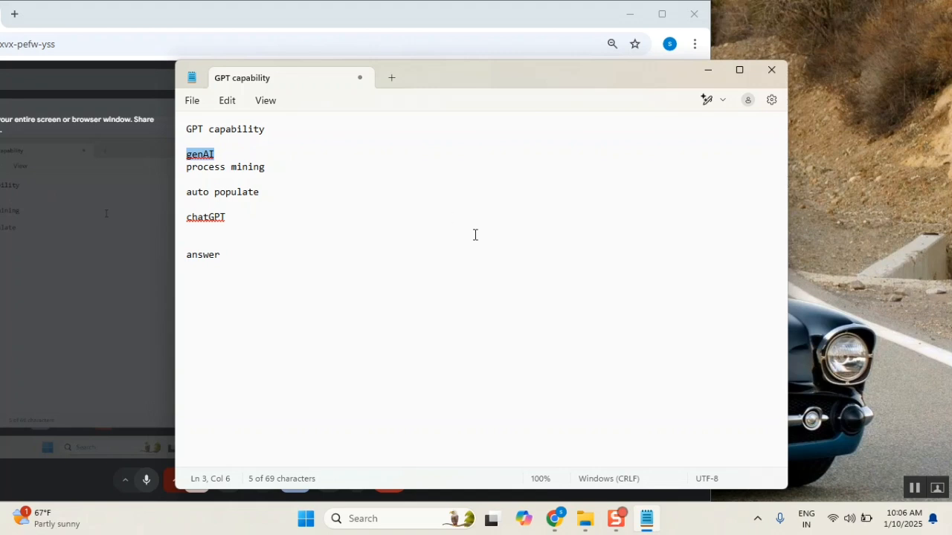